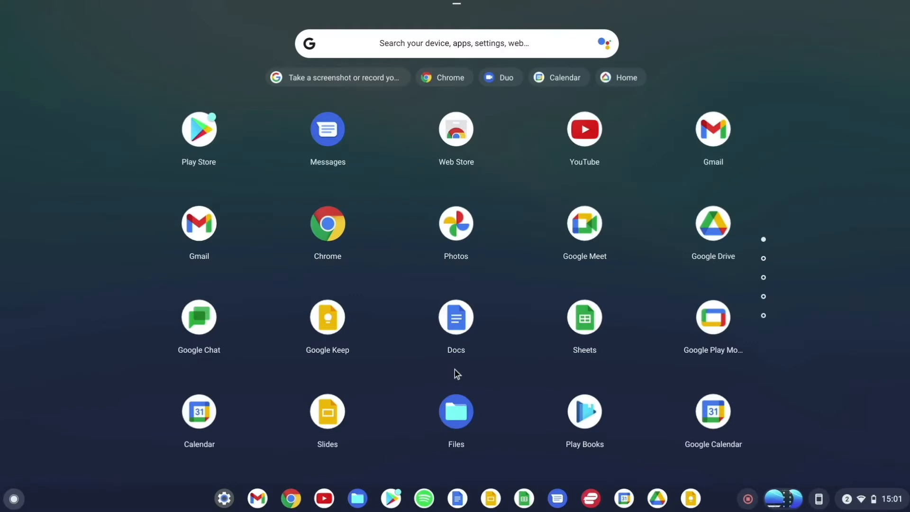
Open the Chrome OS launcher to show the full grid of installed apps
click(327, 222)
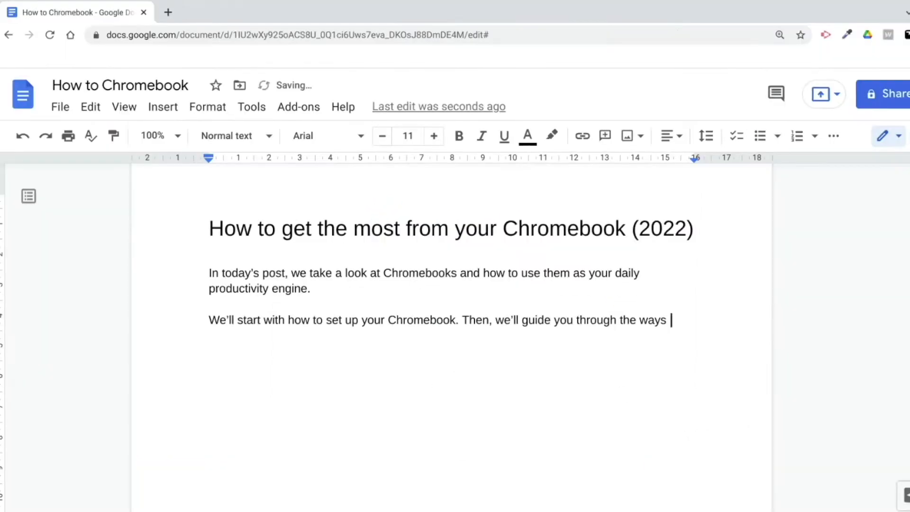
Finish the second paragraph with 'you can benefit from Google Workspace'
text(you can benefit from G)
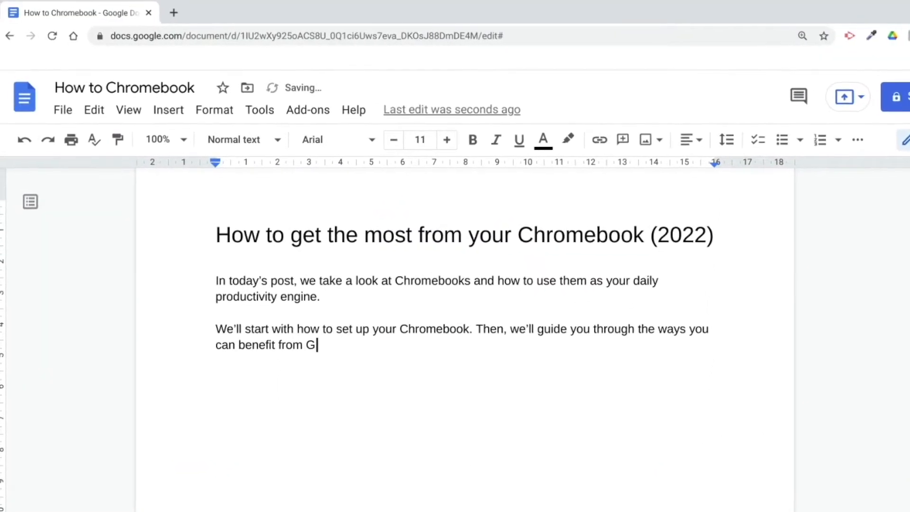
text(oogle Workspace)
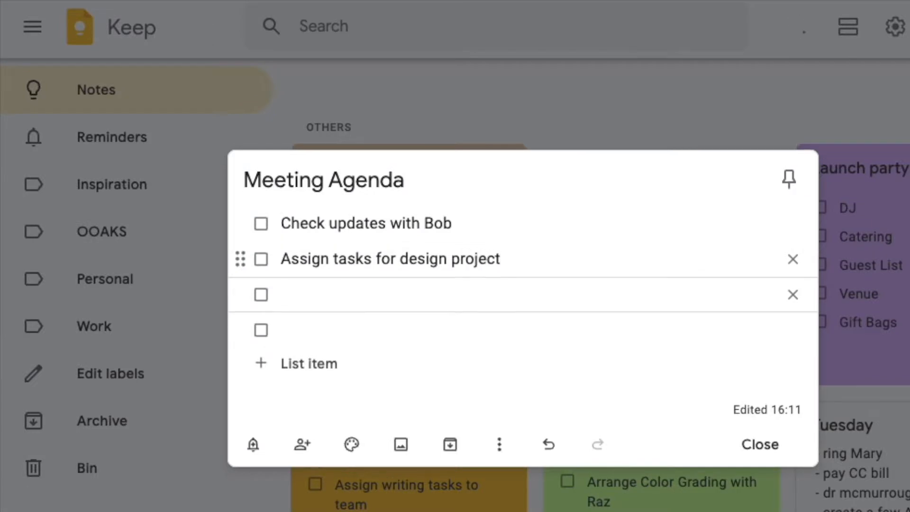
Add 'Book interviews' to the Meeting Agenda checklist in Google Keep
text(Book interviews)
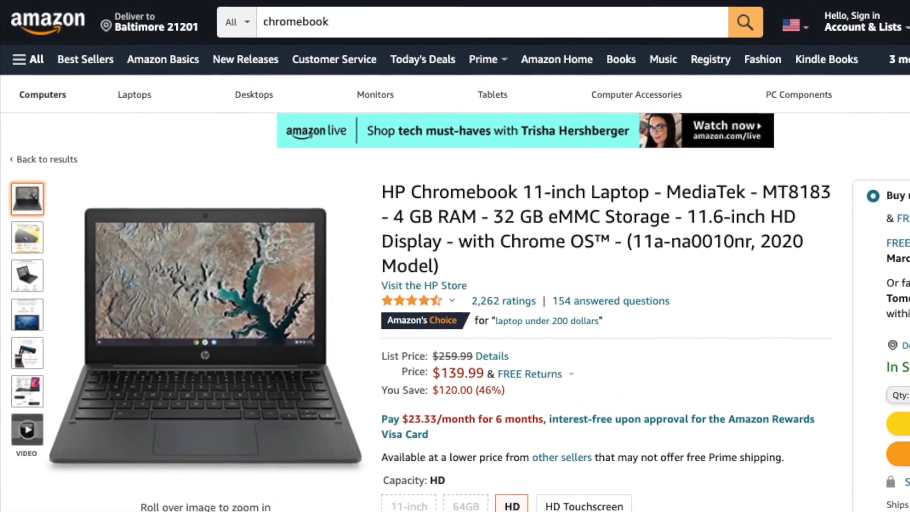
Scroll through the HP Chromebook Amazon listing, then the Apple MacBook Pro page
scroll(down, 3)
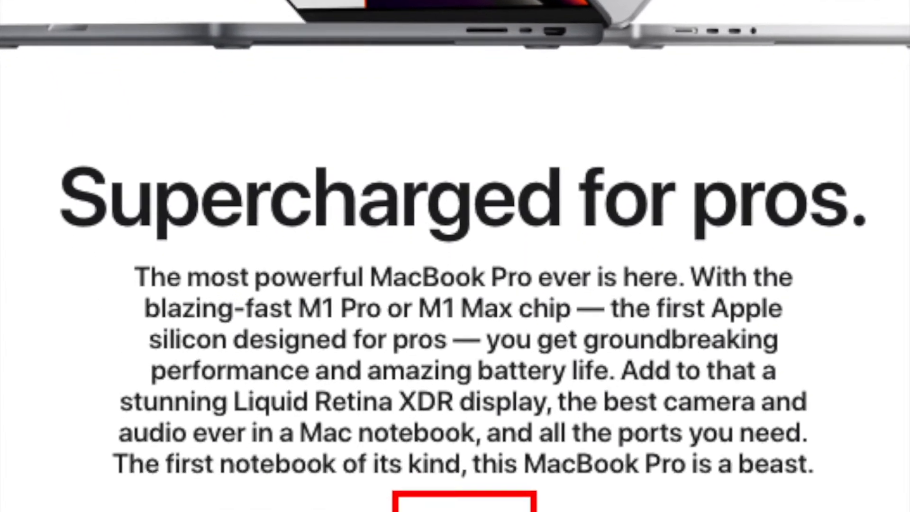
scroll(down, 3)
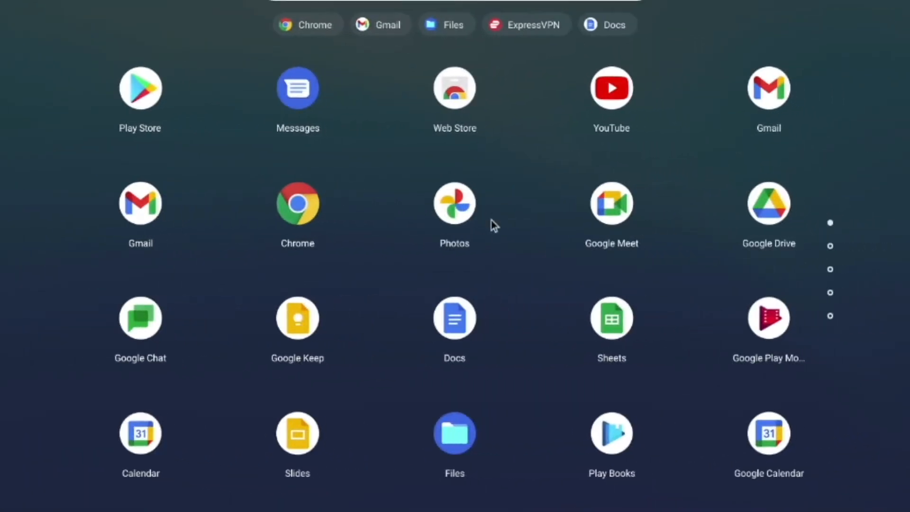
mouse_move(318, 227)
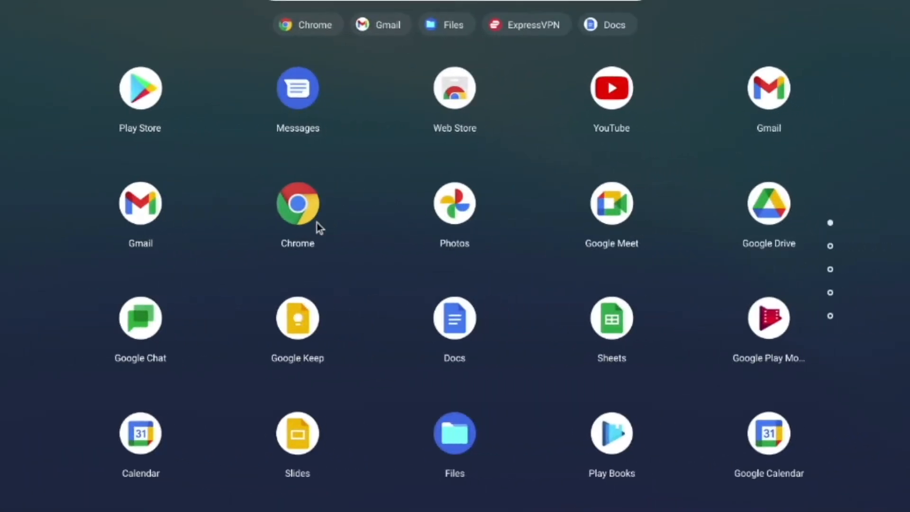
mouse_move(258, 316)
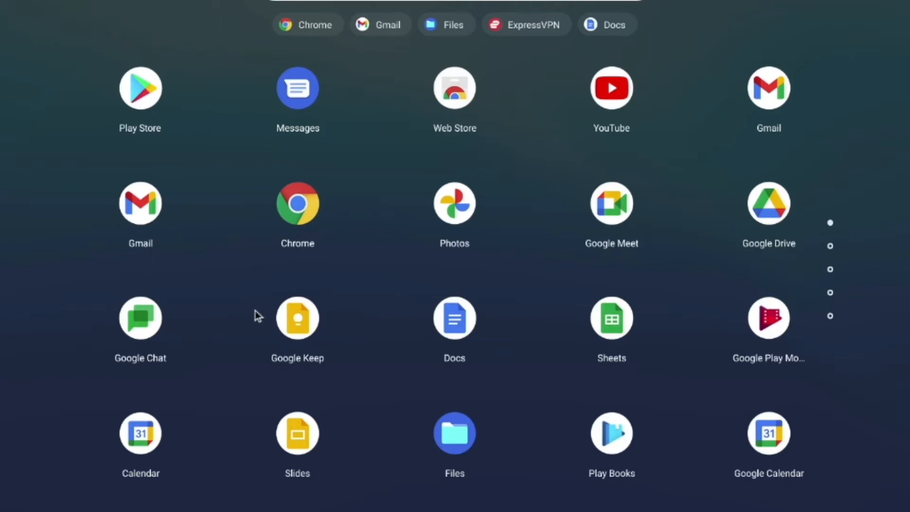
mouse_move(419, 342)
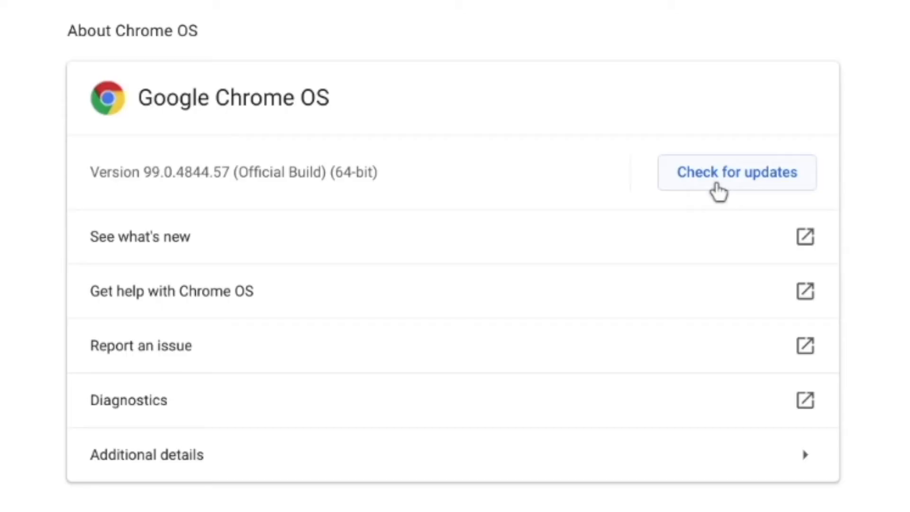
Check for updates in About Chrome OS and confirm the Chromebook is up to date
click(737, 172)
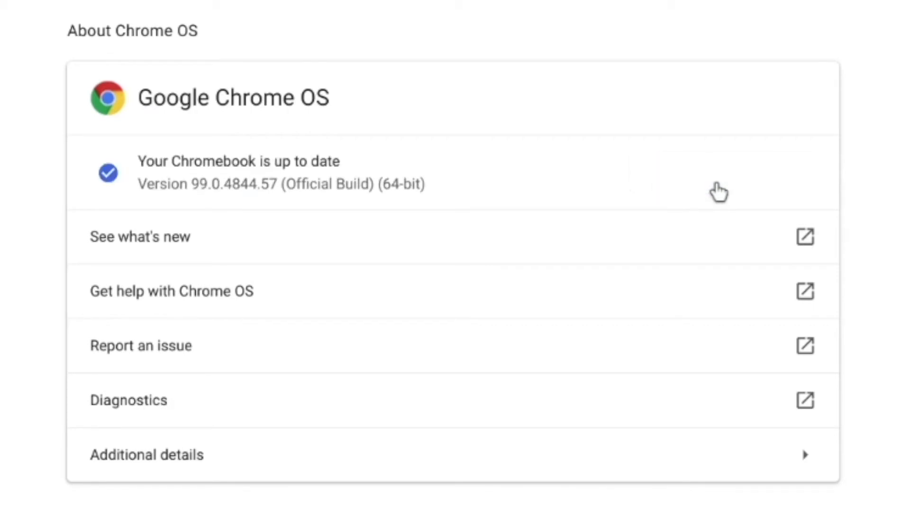
click(147, 454)
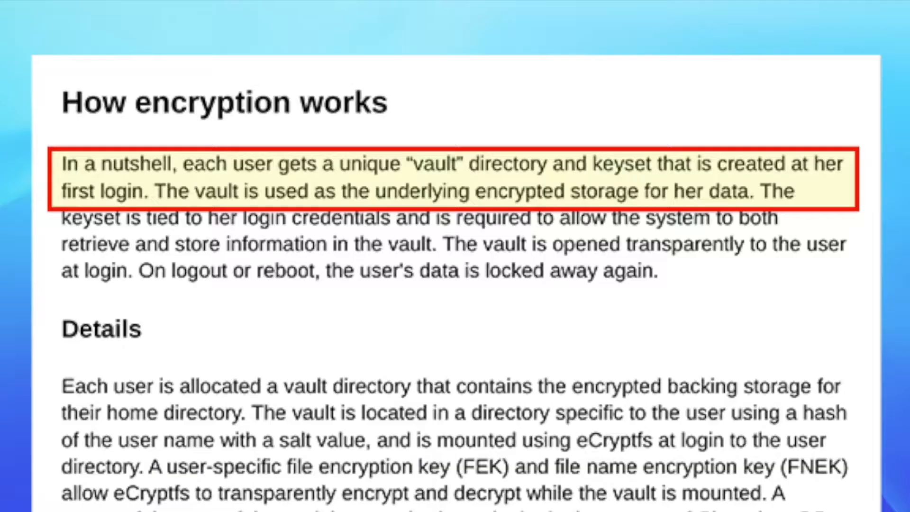
scroll(down, 3)
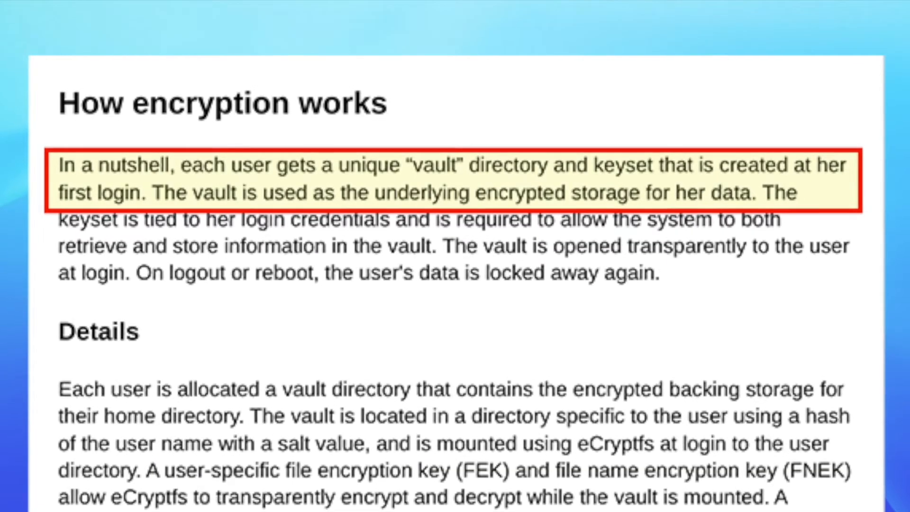
scroll(down, 3)
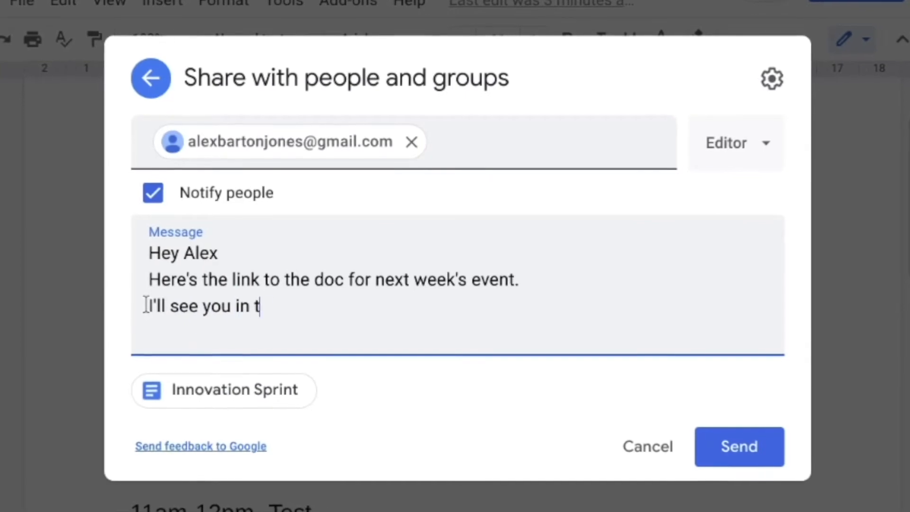
Finish the share note, sign it 'MW', and send the Editor invitation
text(he doc:))
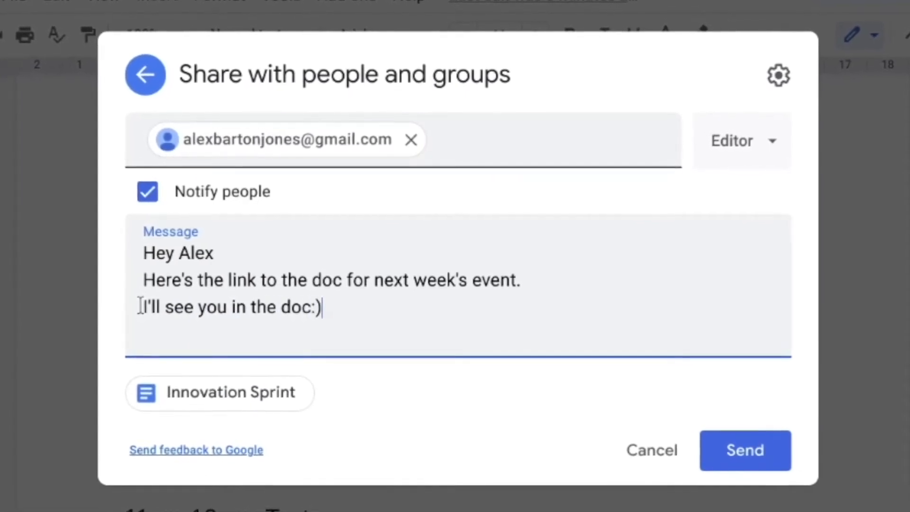
text(MW)
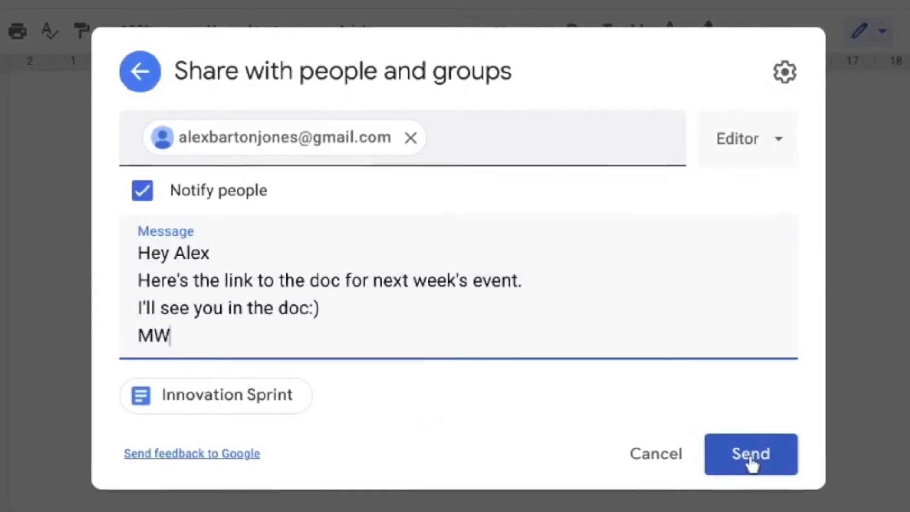
click(751, 455)
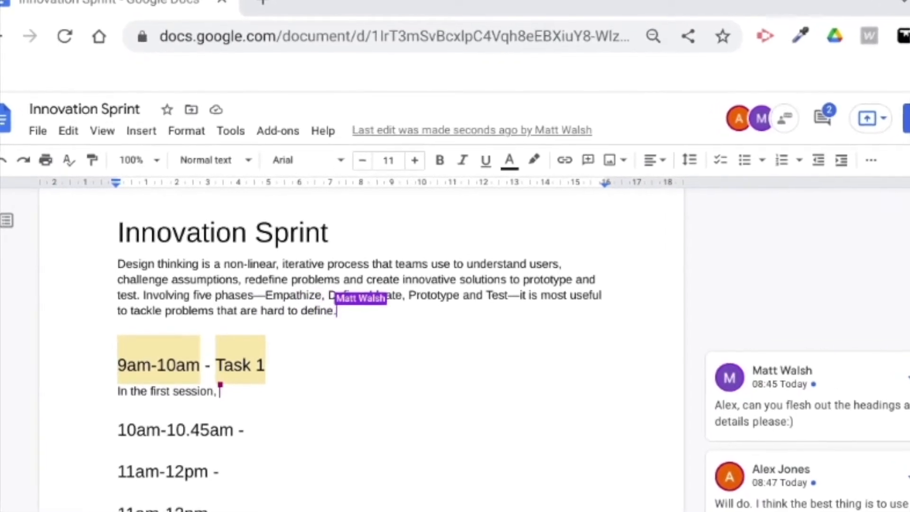
Type 'let's empathize with our users.' under the 9am-10am Task 1 heading
text(let's empathize w)
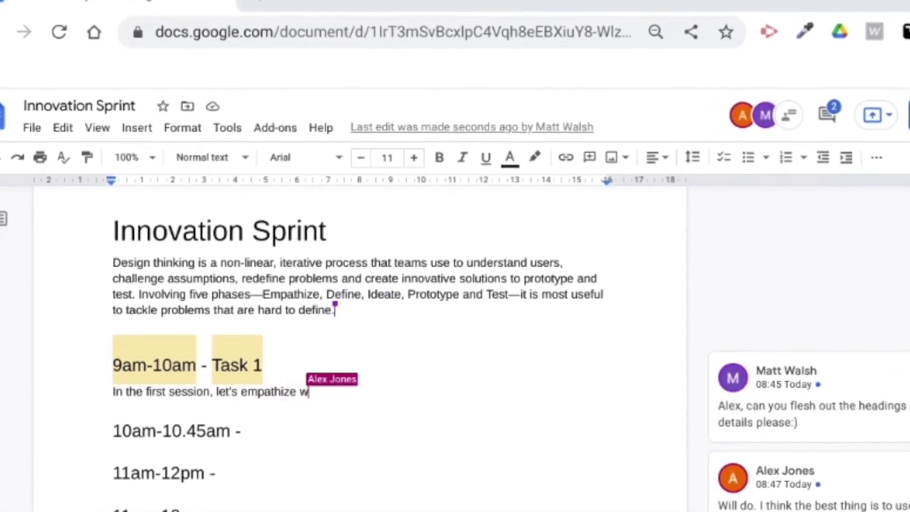
text(ith our users.)
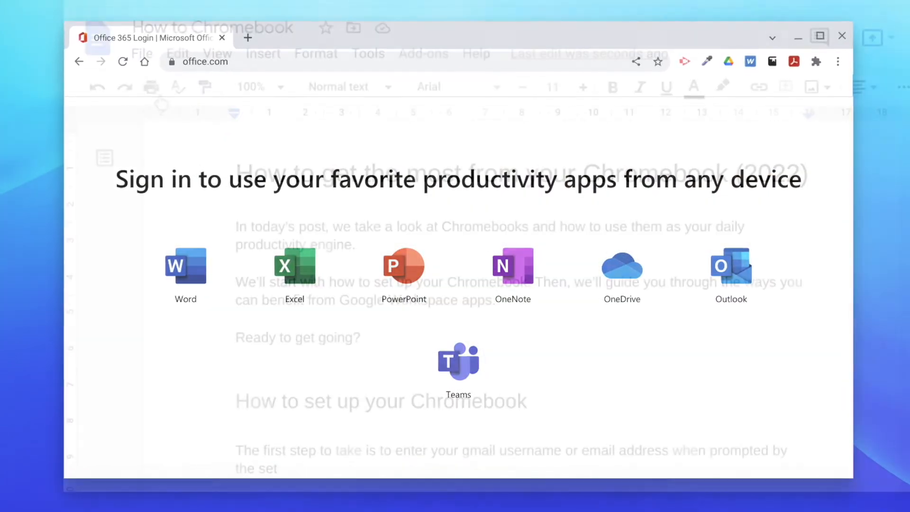
Choose File > Share for the How to Chromebook document
click(134, 49)
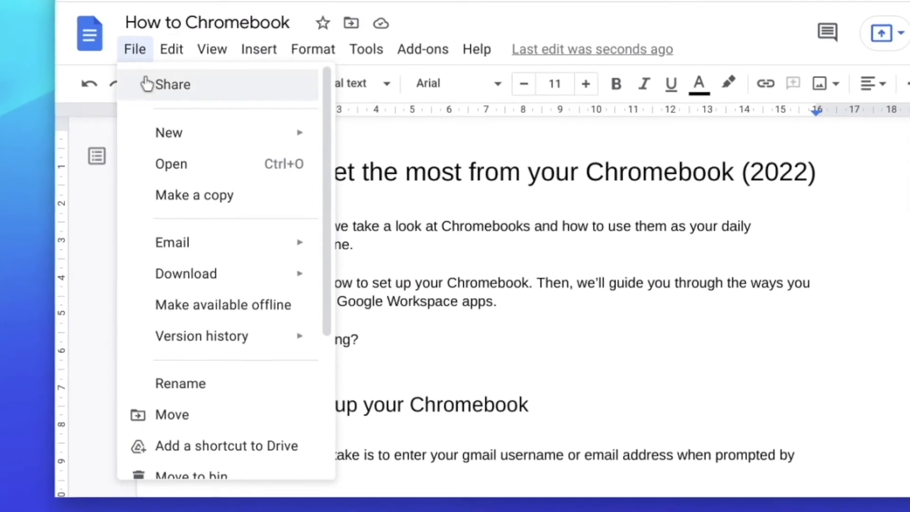
click(185, 274)
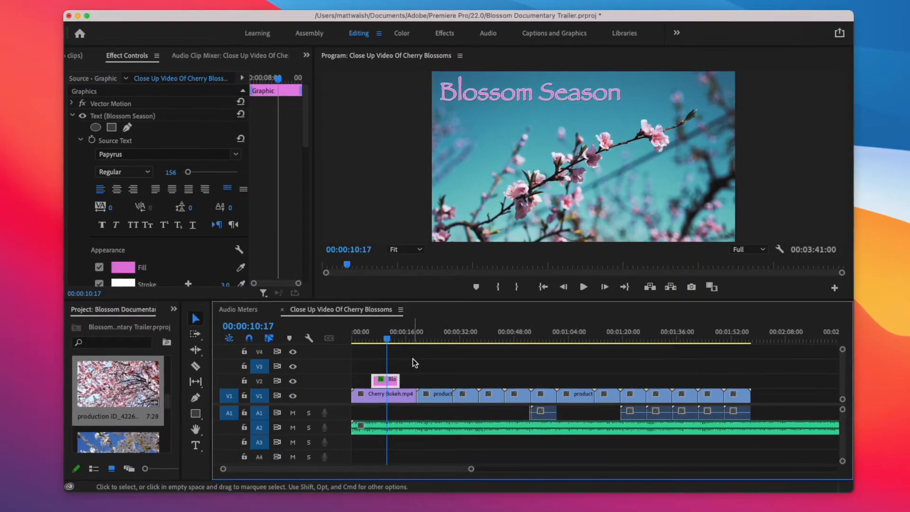
Play the trailer from about 00:00:21 in the Program monitor, then stop playback
click(426, 342)
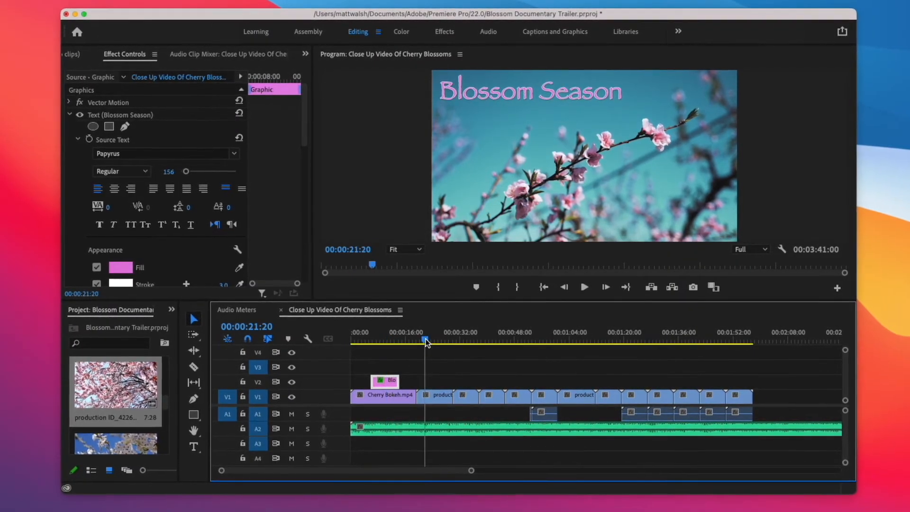
click(585, 287)
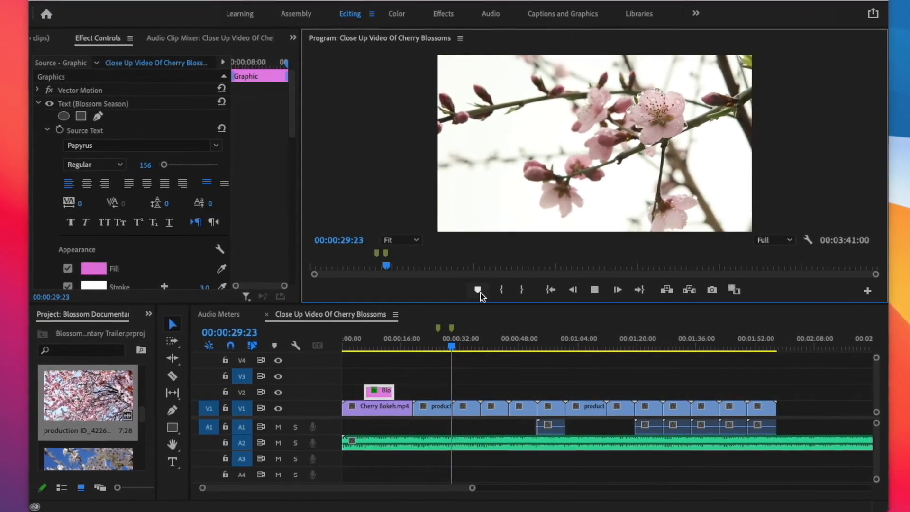
click(617, 290)
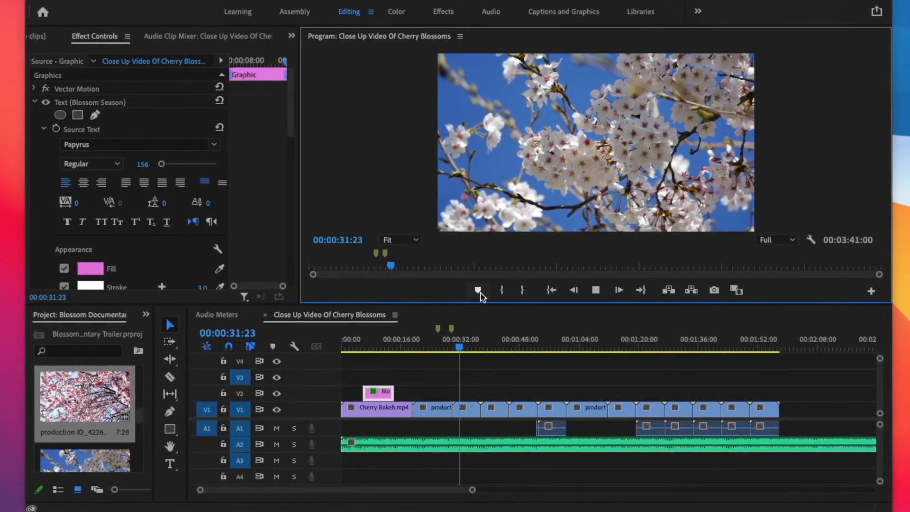
click(69, 31)
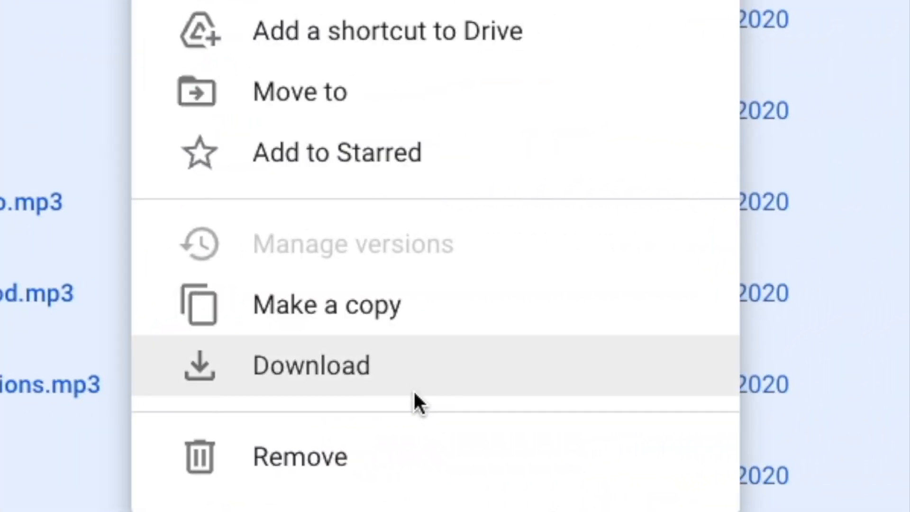
Choose Download for the selected mp3 files in Google Drive
click(311, 365)
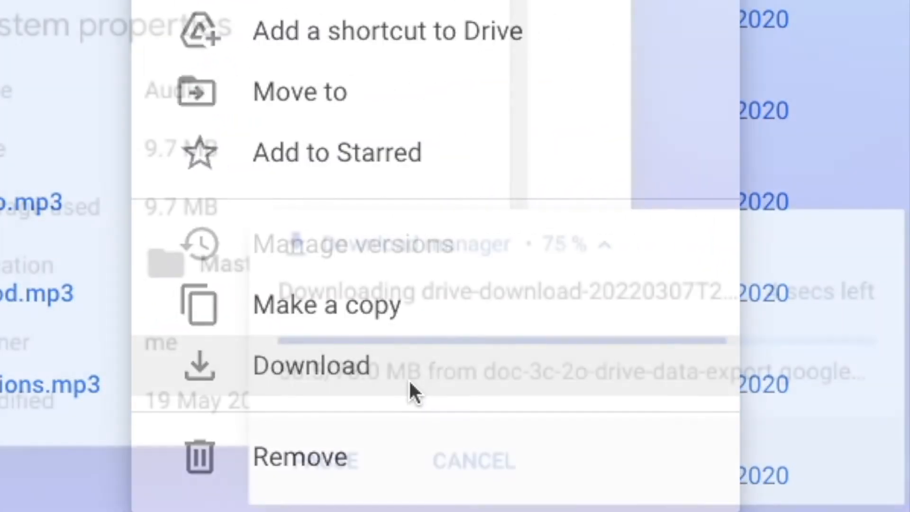